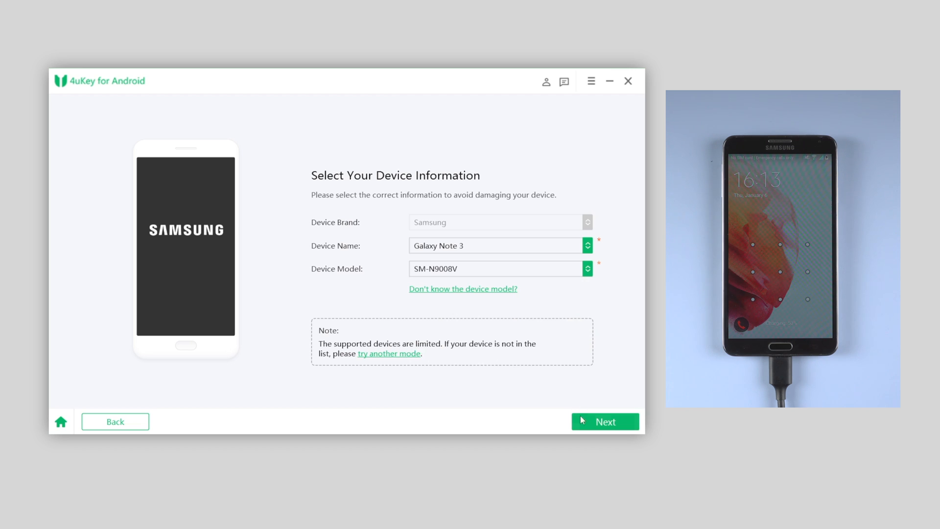
Confirm Samsung Galaxy Note 3, model SM-N9008V, as the device and continue
{"action": "left_click", "coordinate": [605, 422]}
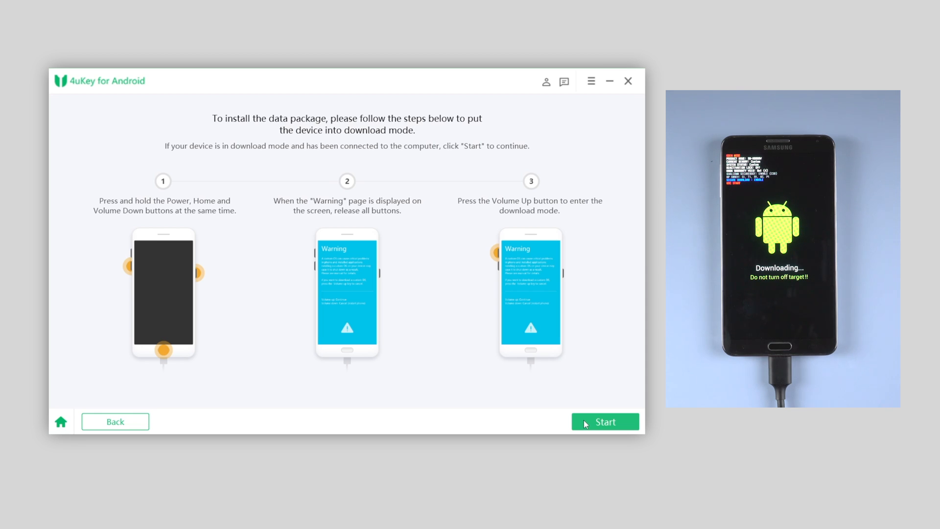
Start removing the screen lock with the Note 3 in download mode
{"action": "left_click", "coordinate": [604, 422]}
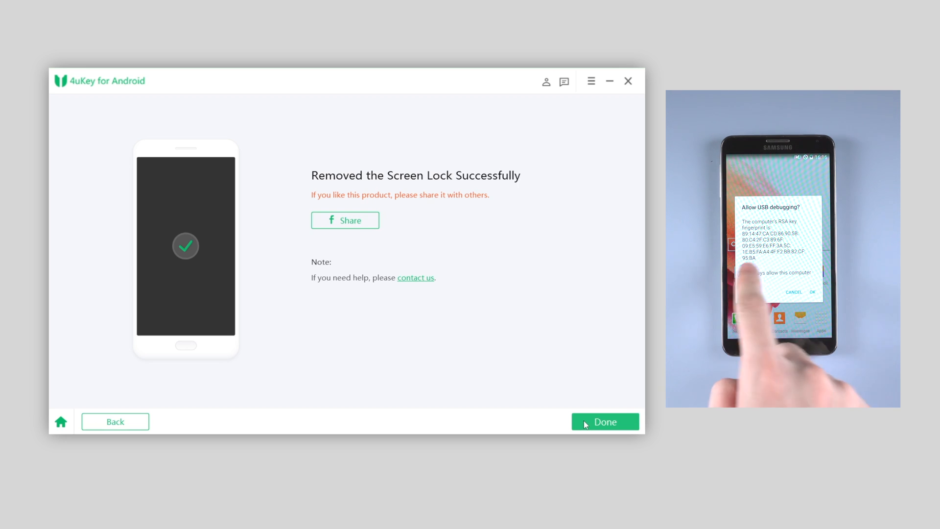